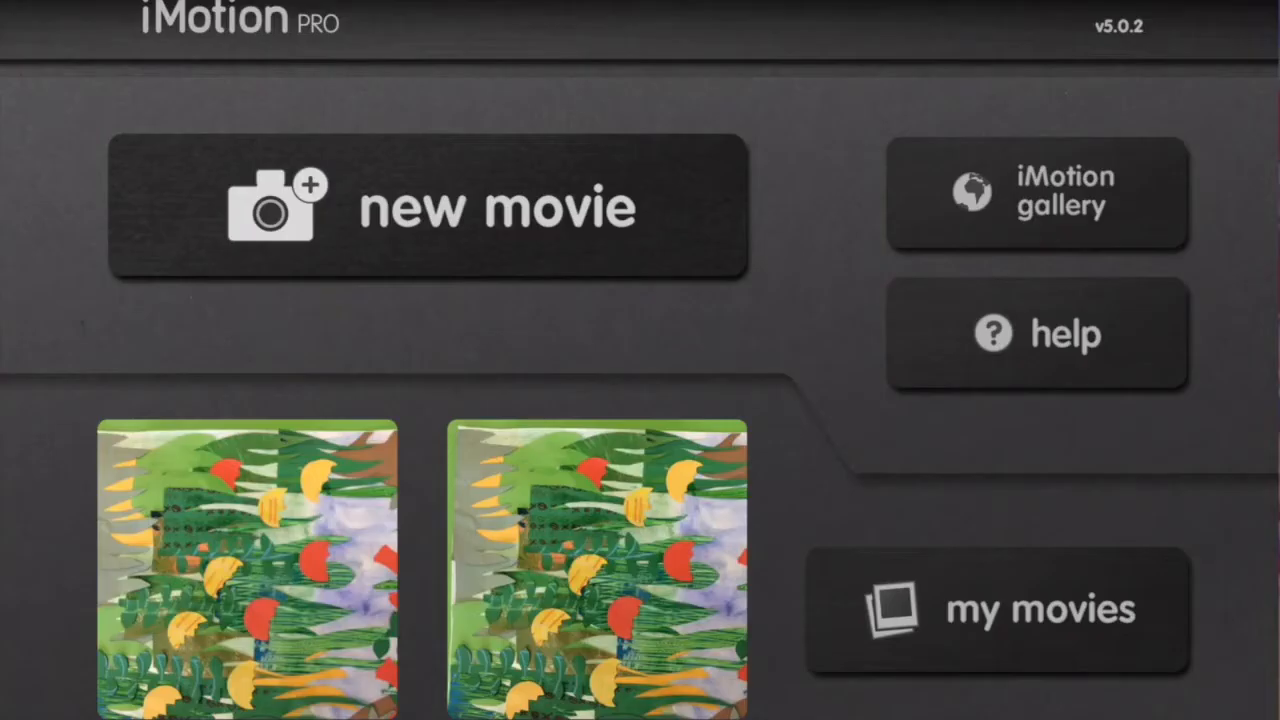
- Start a new movie from the iMotion PRO home screen
left_click(428, 205)
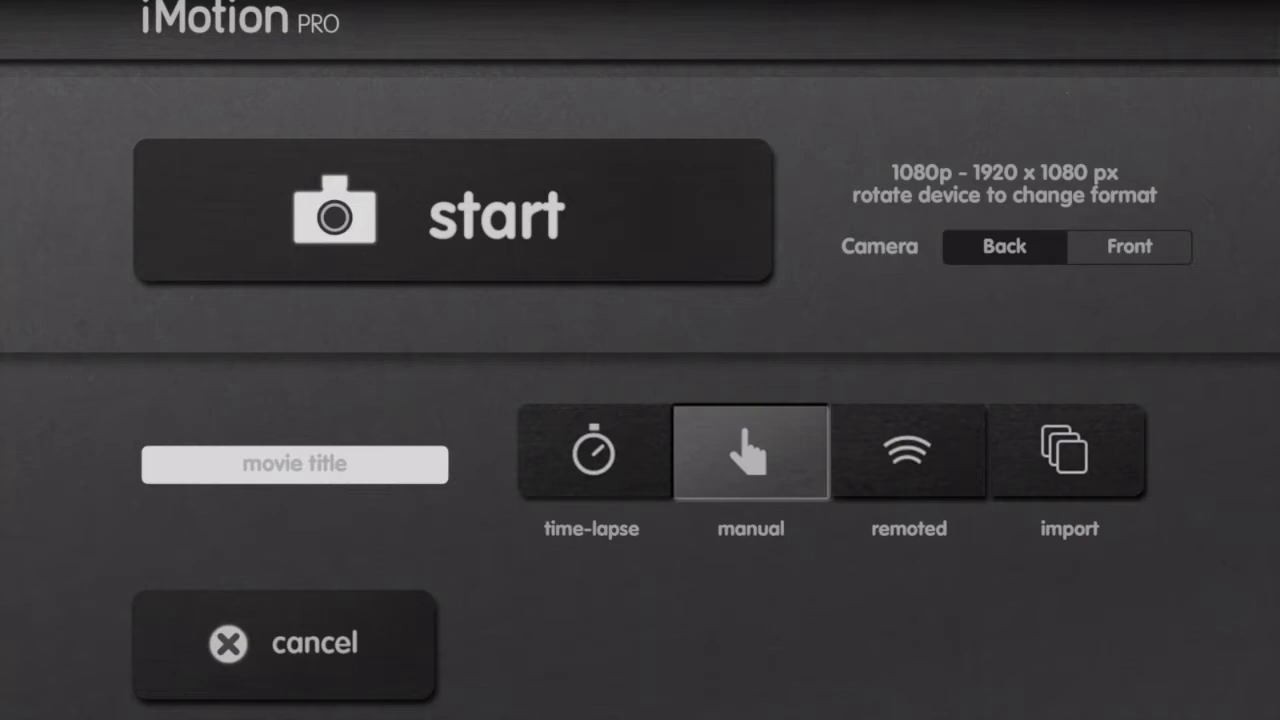
left_click(455, 213)
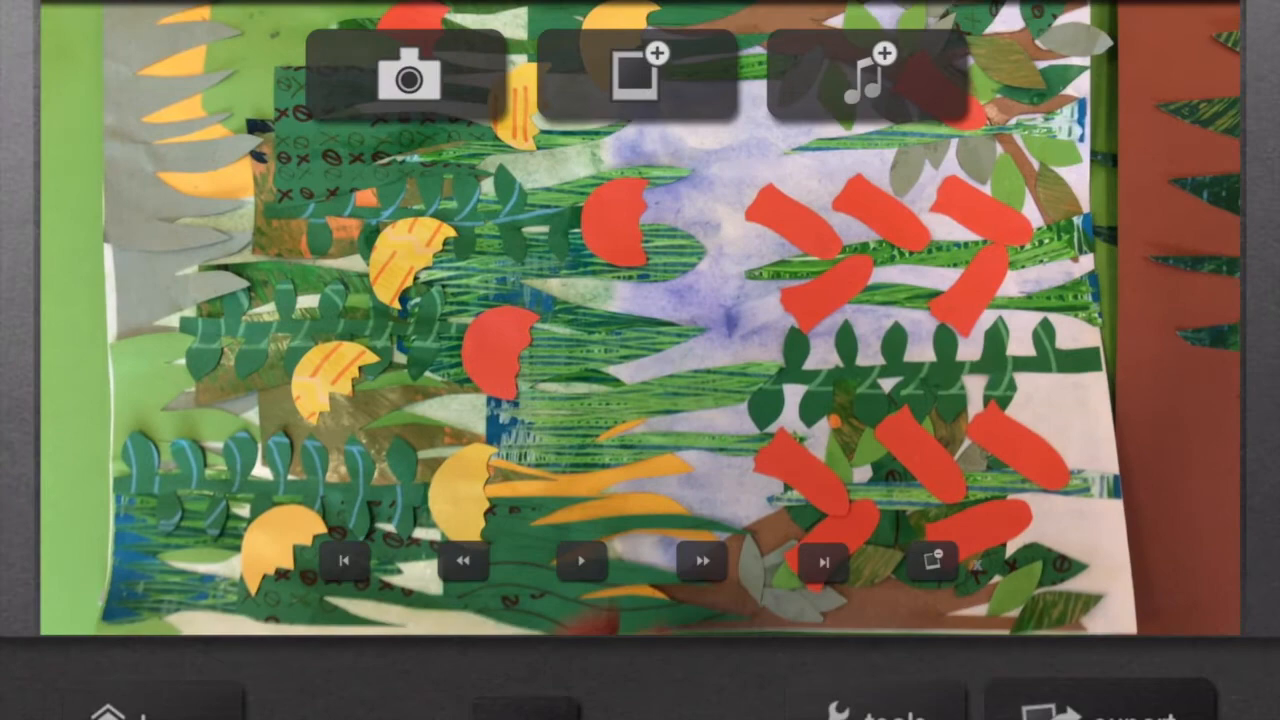
- Export the jungle collage movie as a video to the photo library
left_click(934, 560)
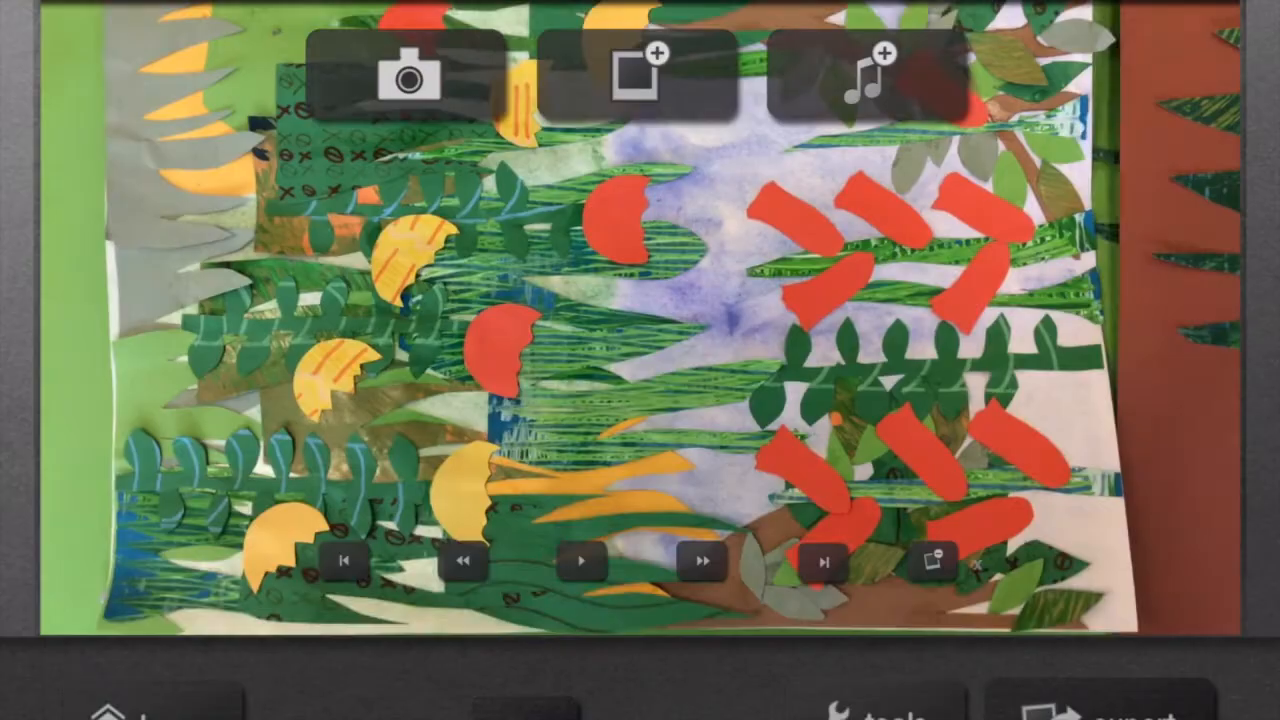
left_click(930, 561)
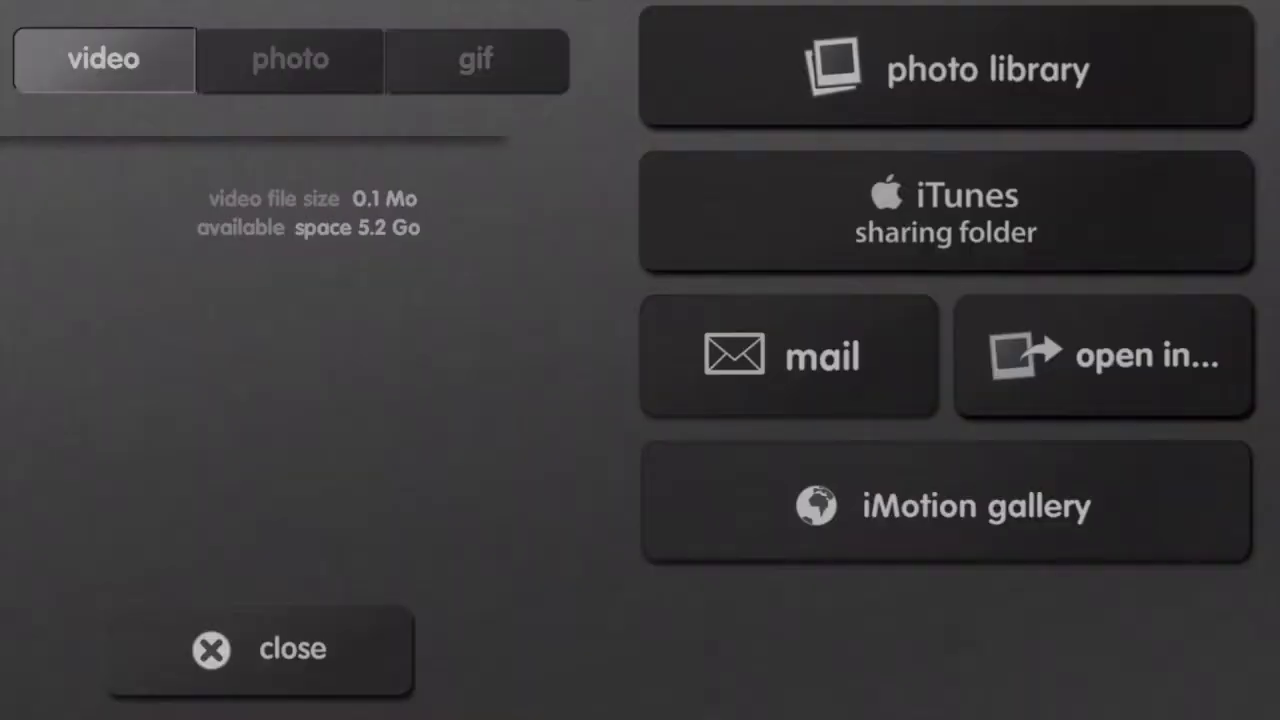
left_click(944, 68)
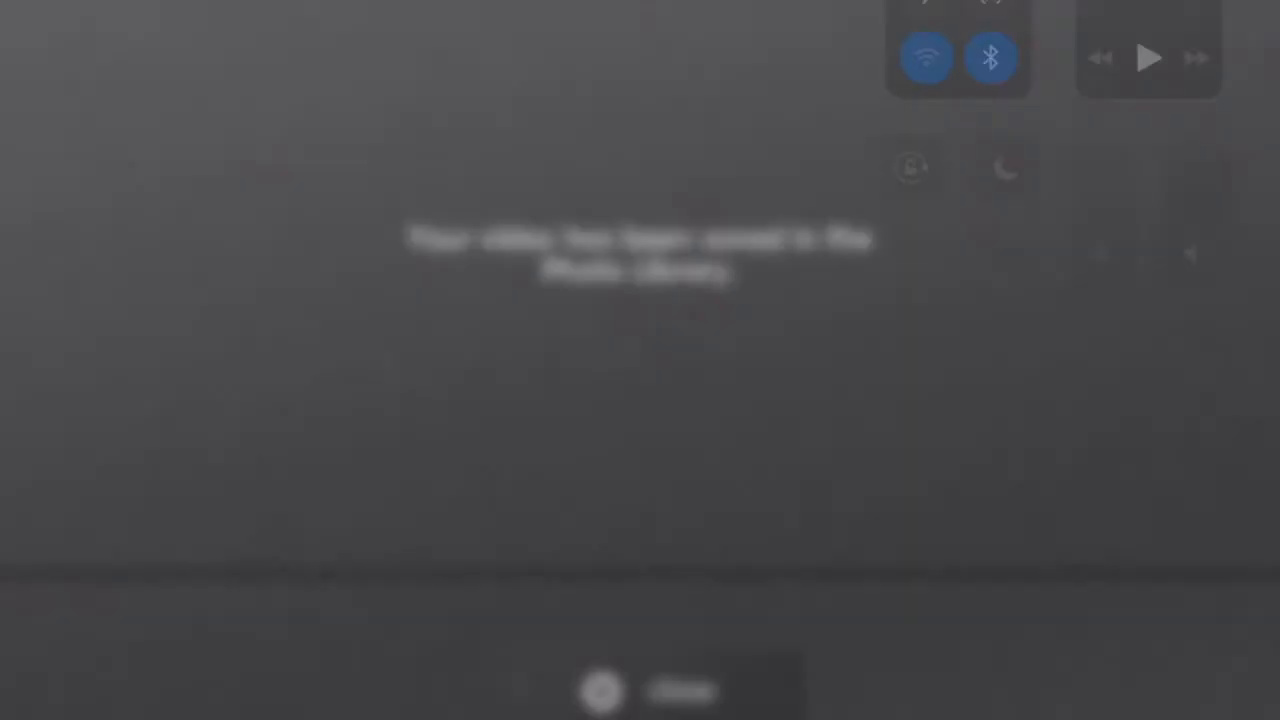